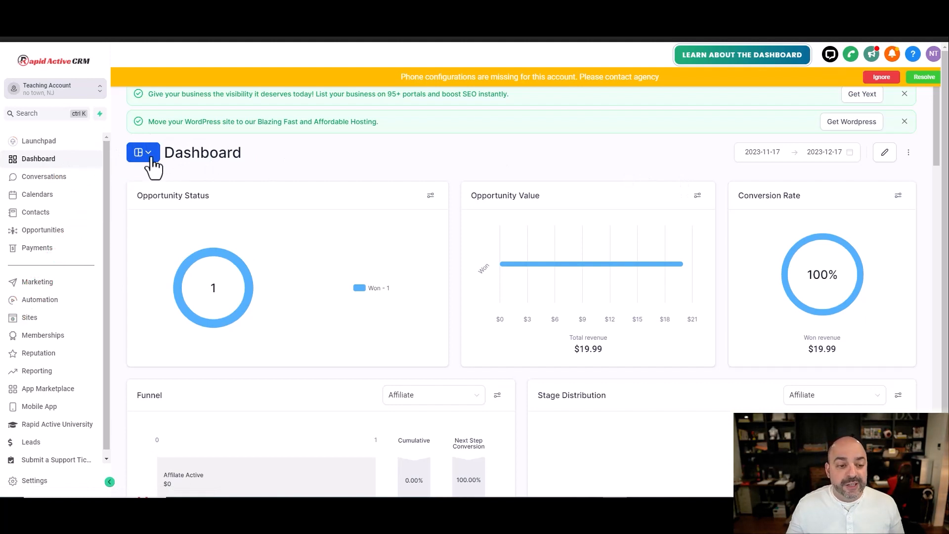
Show the list of available dashboards from the switcher next to the Dashboard title
{"action": "left_click", "coordinate": [143, 152]}
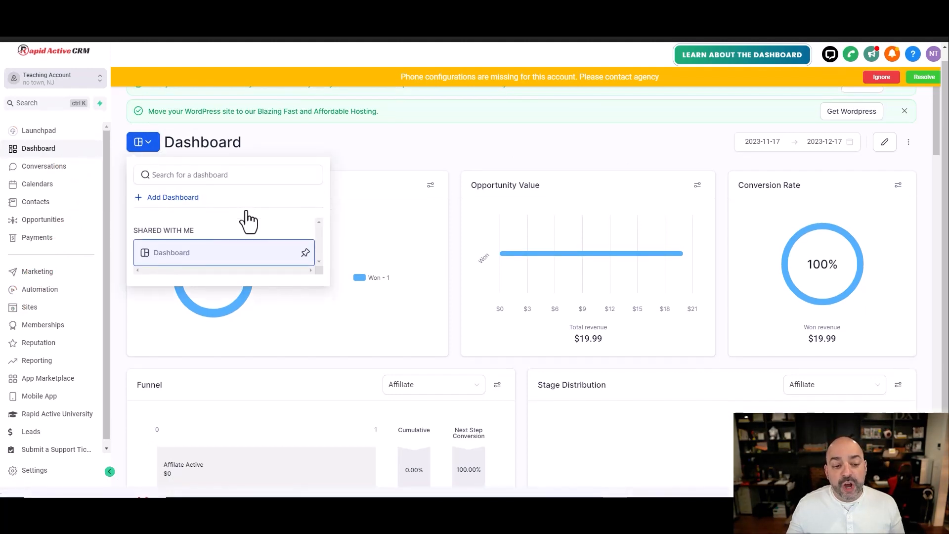
{"action": "mouse_move", "coordinate": [179, 209]}
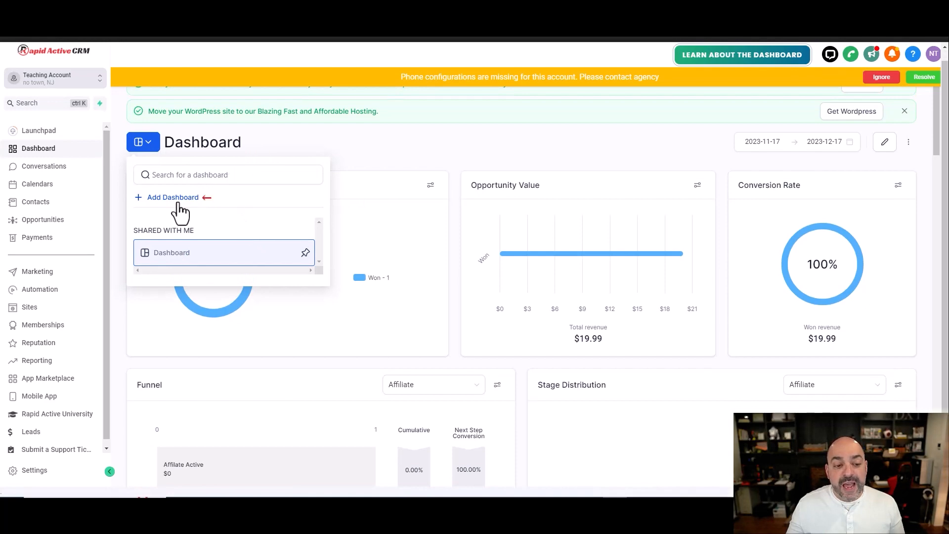
Create a 'Conversions' dashboard shared with Everyone as View Only and confirm it
{"action": "left_click", "coordinate": [172, 197]}
{"action": "type", "text": "Conver"}
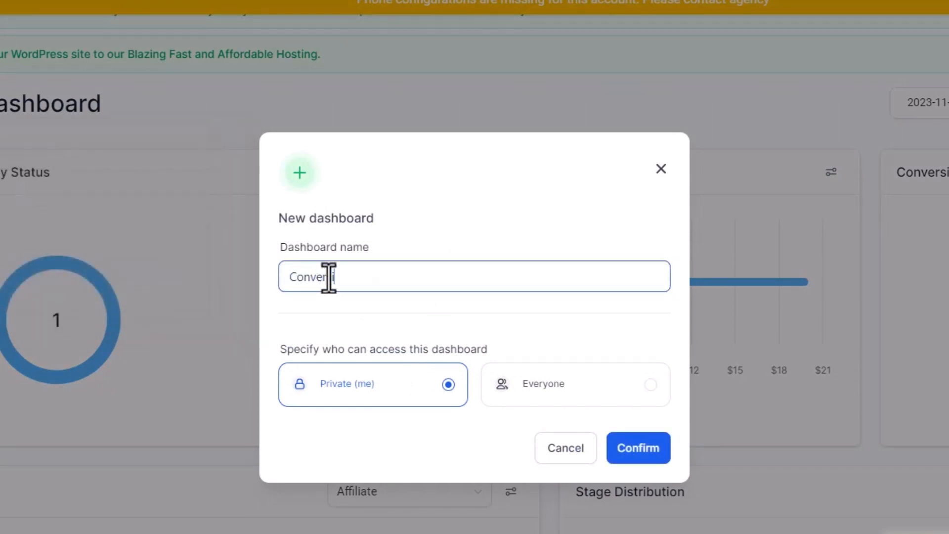
{"action": "type", "text": "ions"}
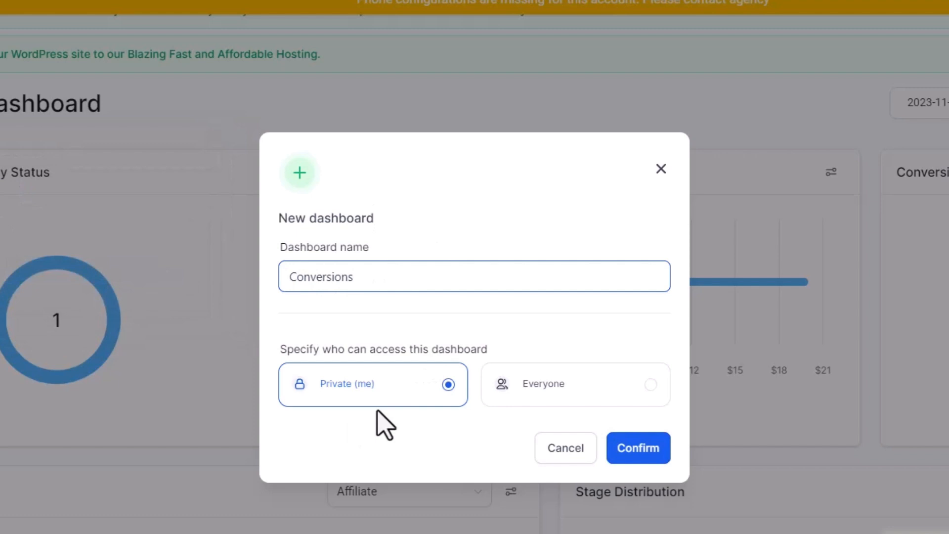
{"action": "mouse_move", "coordinate": [626, 421]}
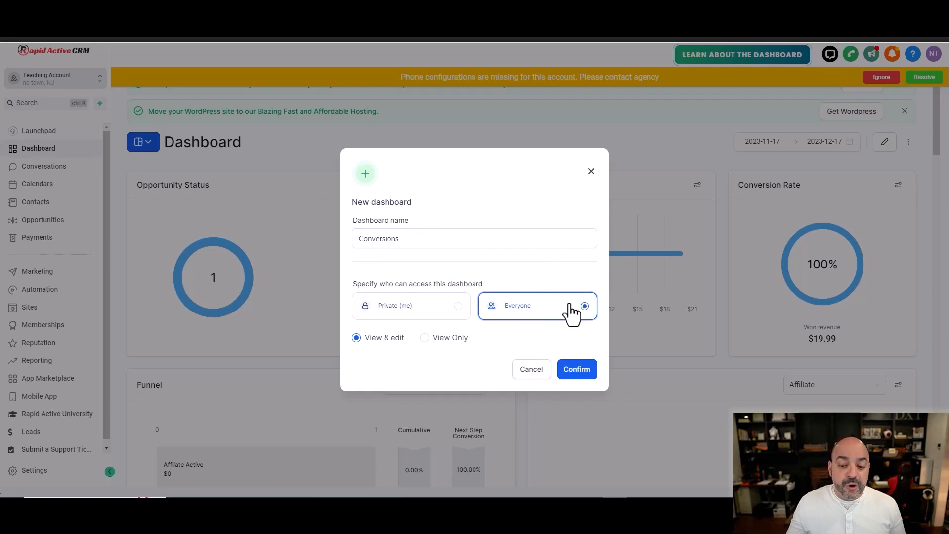
{"action": "mouse_move", "coordinate": [409, 345]}
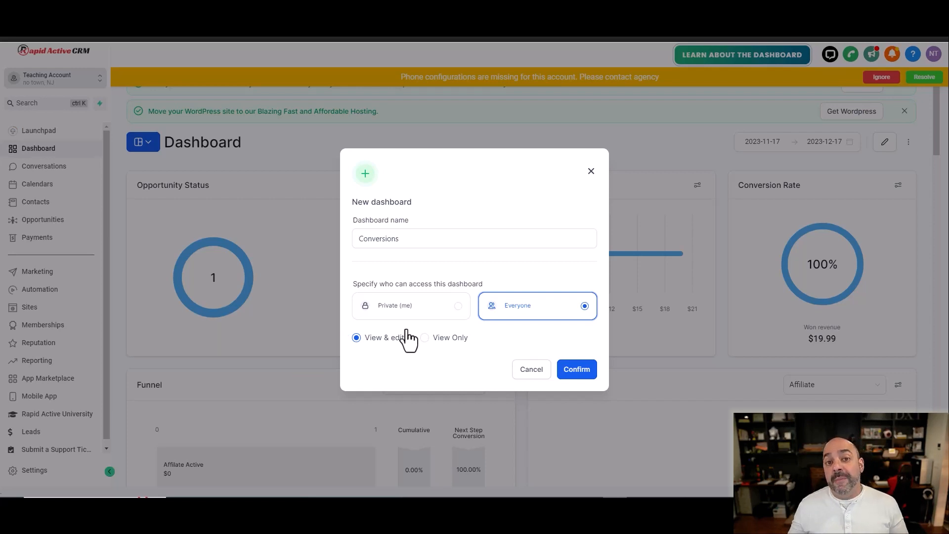
{"action": "mouse_move", "coordinate": [417, 348]}
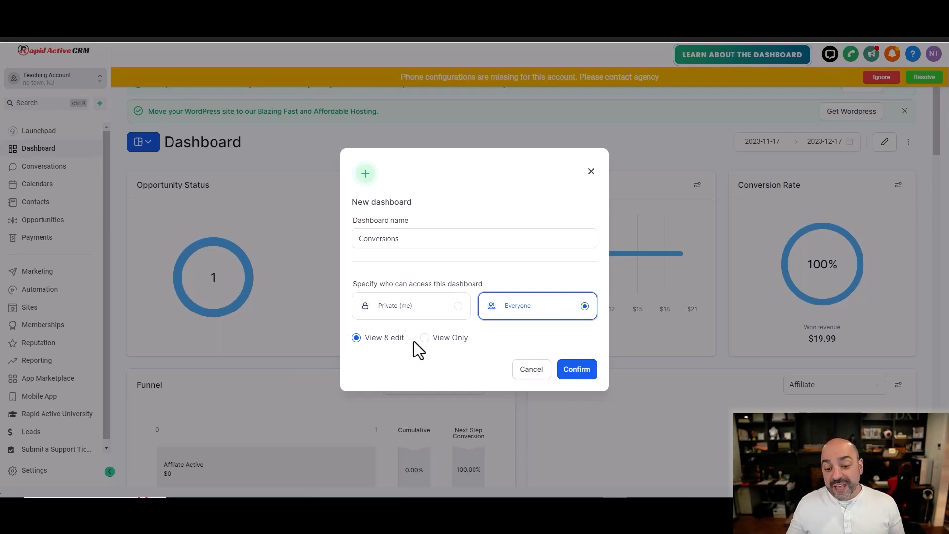
{"action": "left_click", "coordinate": [424, 337]}
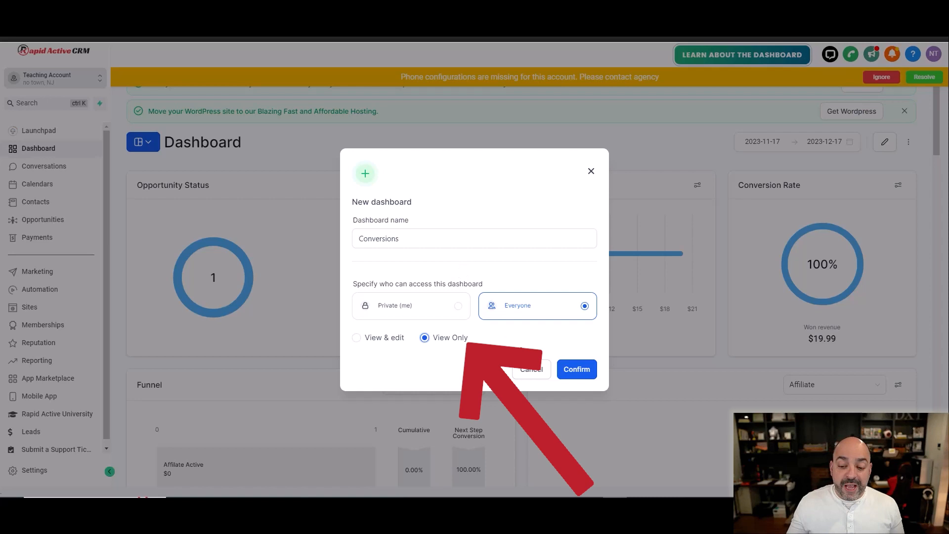
{"action": "left_click", "coordinate": [576, 369]}
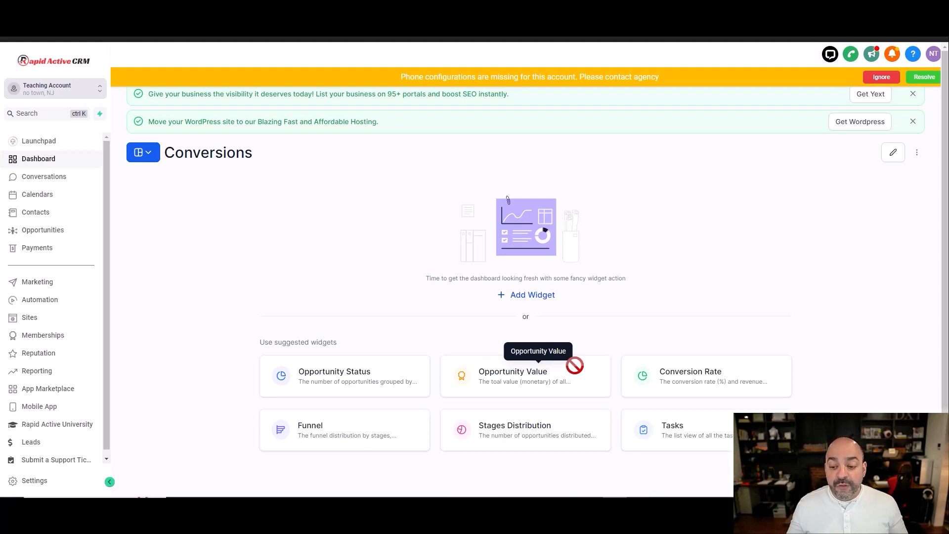
Place the suggested Conversion Rate widget on the empty Conversions dashboard
{"action": "left_click", "coordinate": [525, 375]}
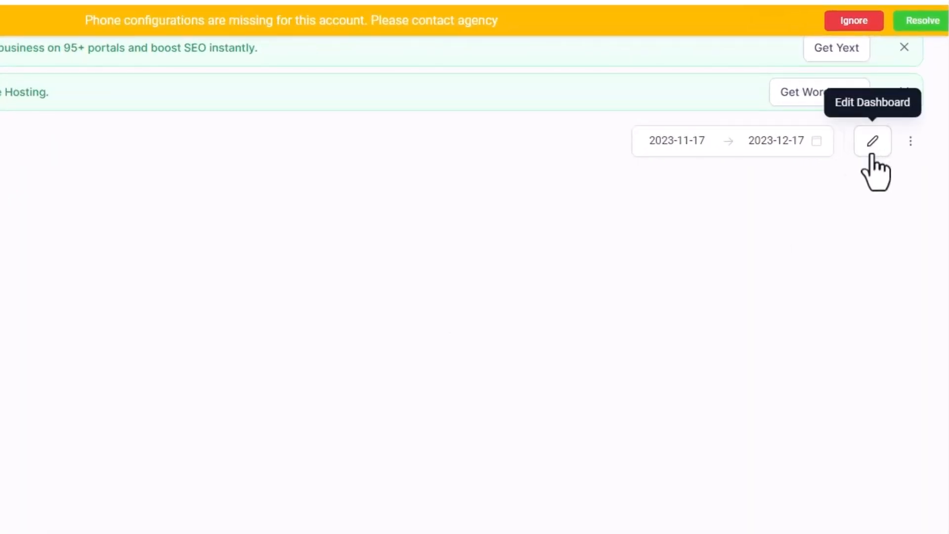
Enter edit mode and filter the new-widget catalogue to bar charts, then to donut charts
{"action": "left_click", "coordinate": [871, 141]}
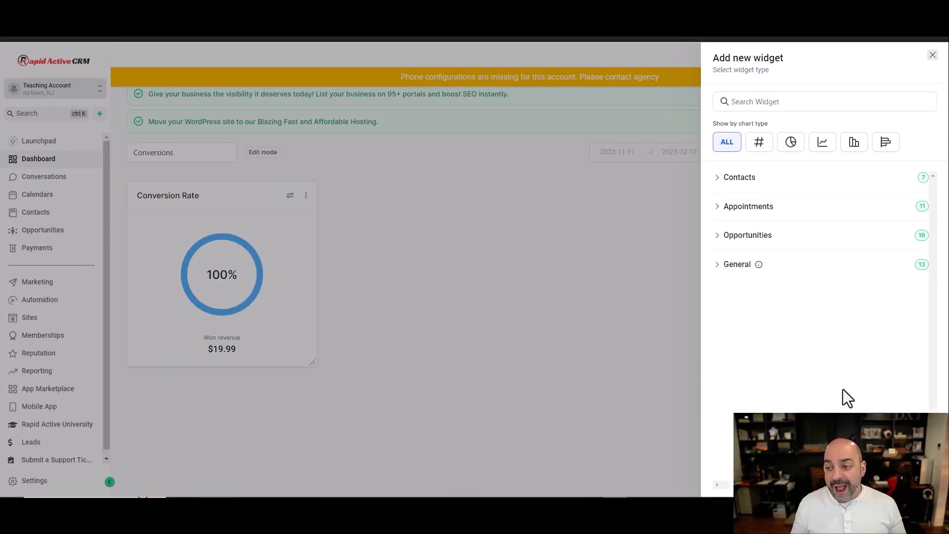
{"action": "mouse_move", "coordinate": [843, 395]}
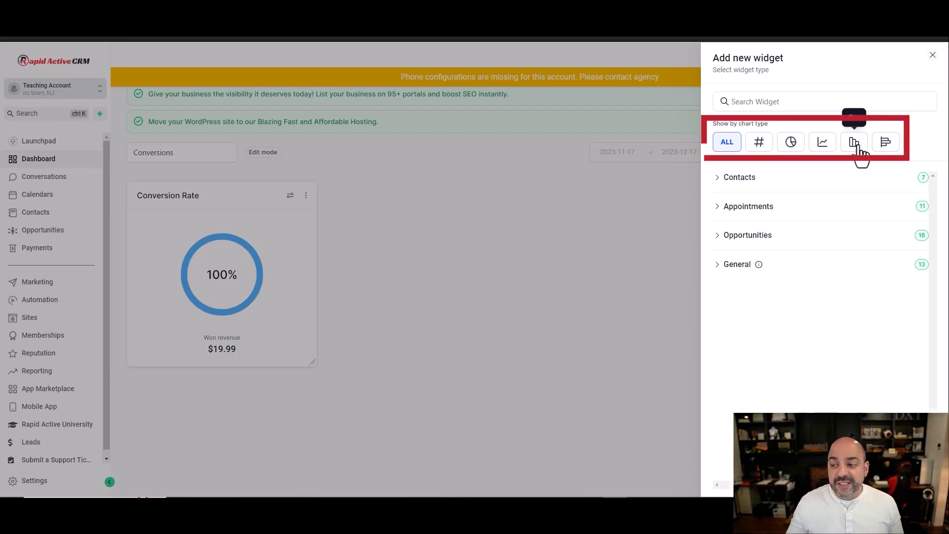
{"action": "left_click", "coordinate": [853, 141]}
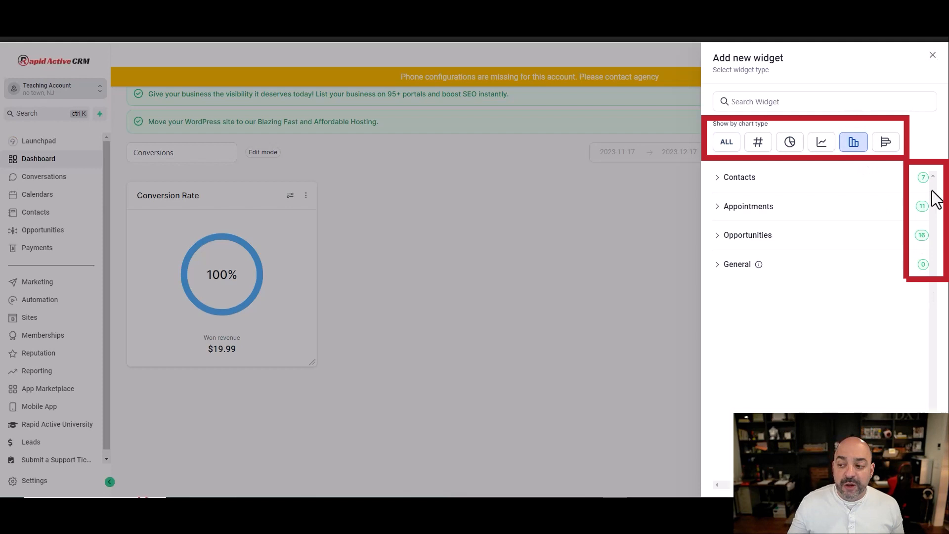
{"action": "mouse_move", "coordinate": [928, 246]}
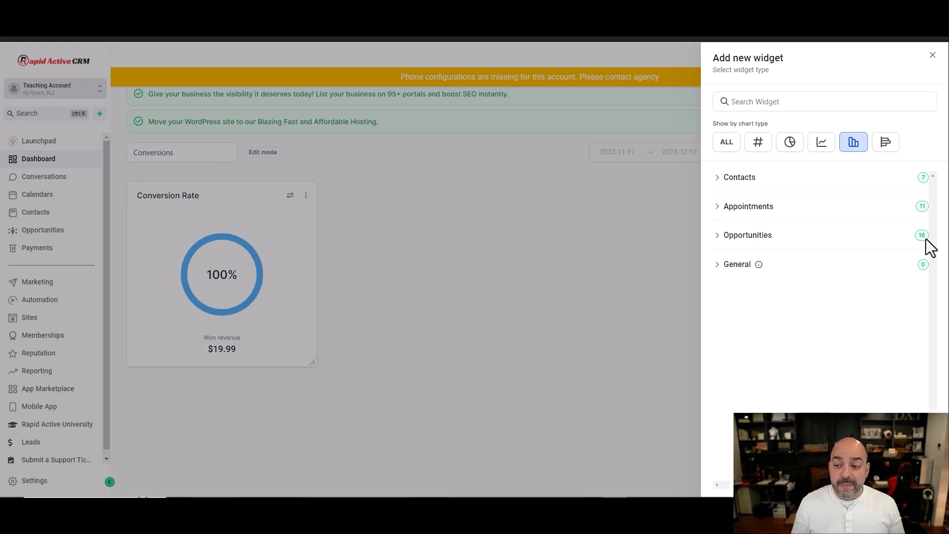
{"action": "left_click", "coordinate": [788, 142]}
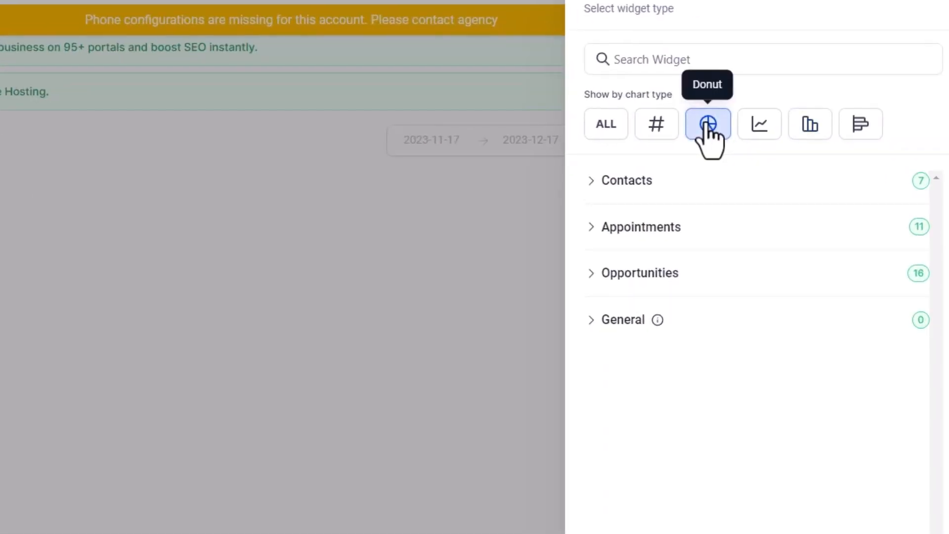
Pick the Opened Opportunities donut grouped by Status, keeping descending sort in Advanced Settings
{"action": "left_click", "coordinate": [639, 273]}
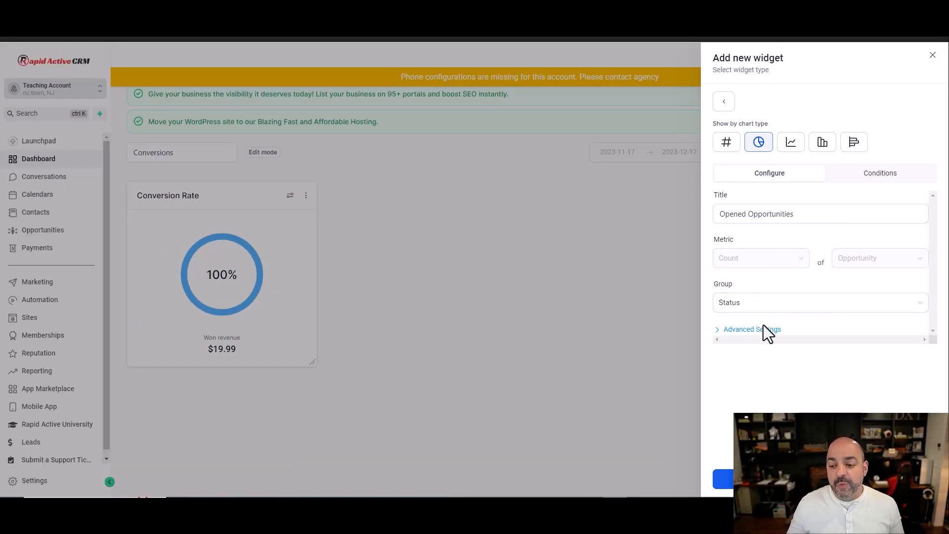
{"action": "mouse_move", "coordinate": [793, 254]}
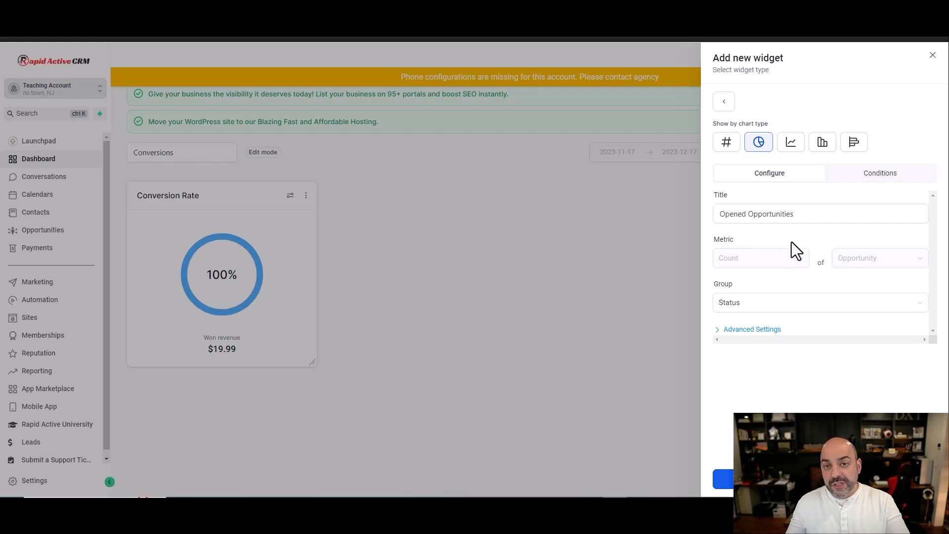
{"action": "mouse_move", "coordinate": [787, 254]}
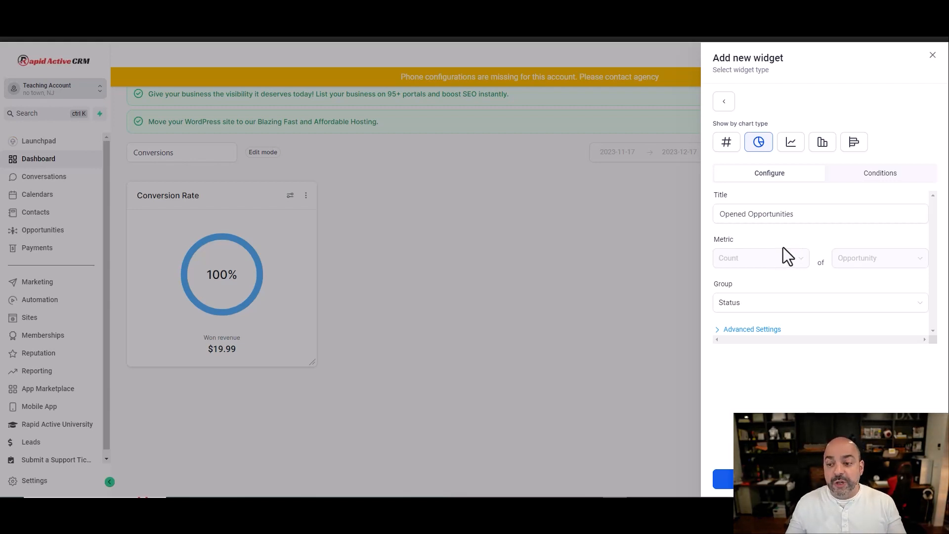
{"action": "mouse_move", "coordinate": [774, 358]}
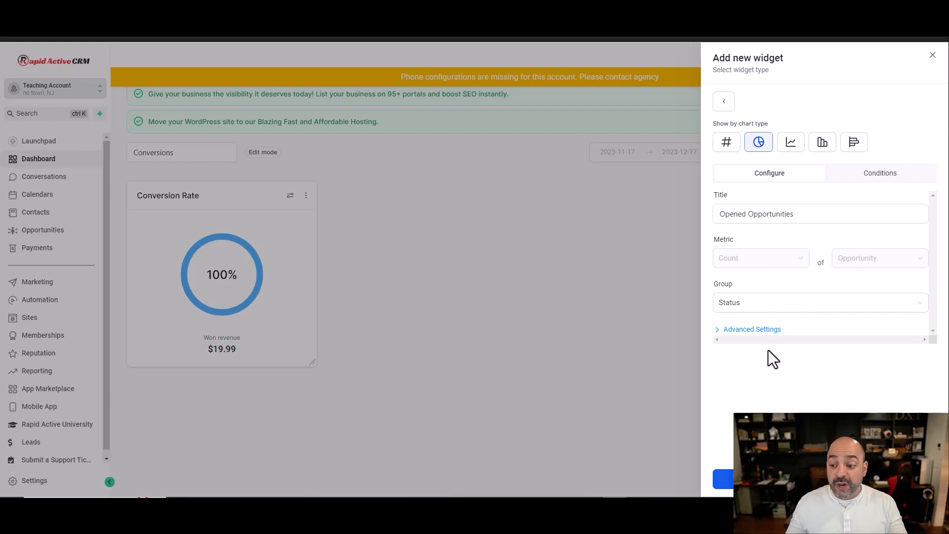
{"action": "left_click", "coordinate": [751, 328]}
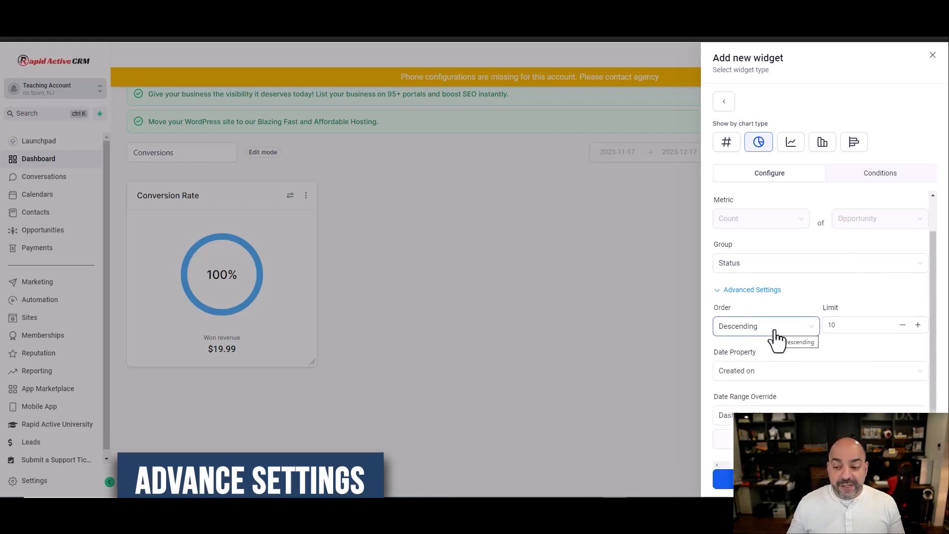
{"action": "left_click", "coordinate": [765, 326]}
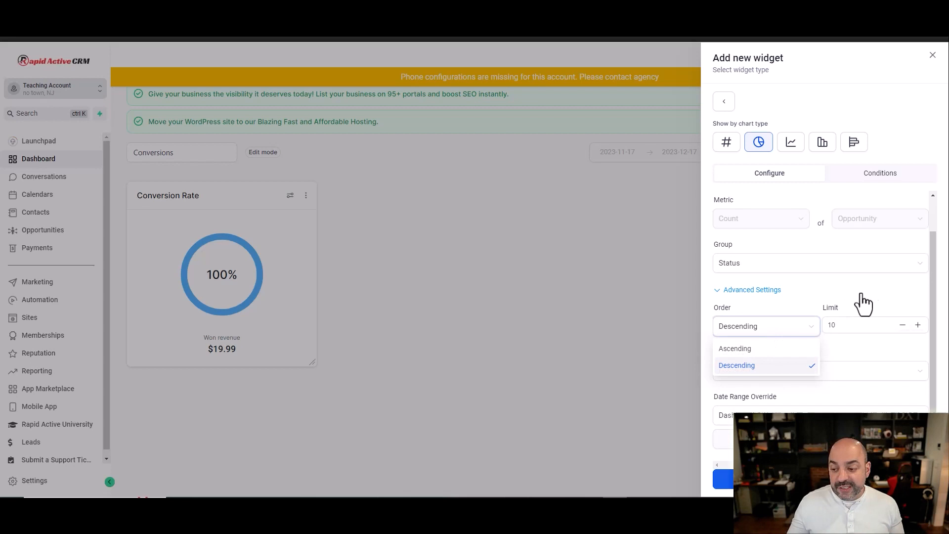
{"action": "left_click", "coordinate": [736, 365]}
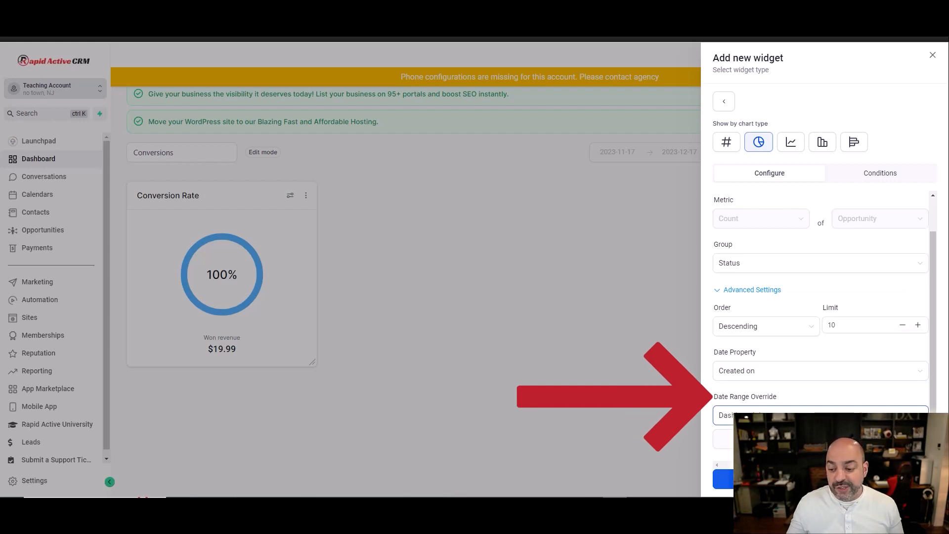
Keep this month's date range and set the widget's Date Property to Updated on
{"action": "left_click", "coordinate": [821, 414]}
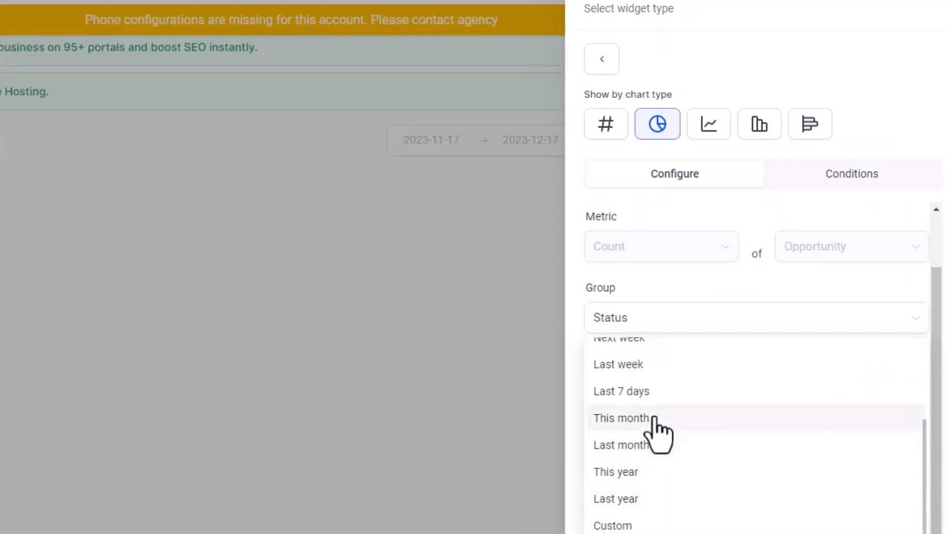
{"action": "left_click", "coordinate": [621, 417]}
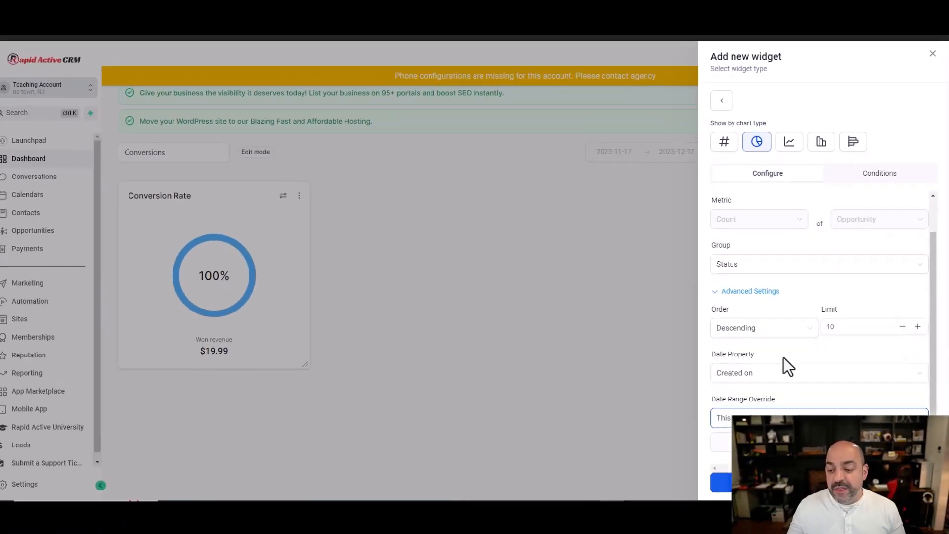
{"action": "left_click", "coordinate": [819, 373]}
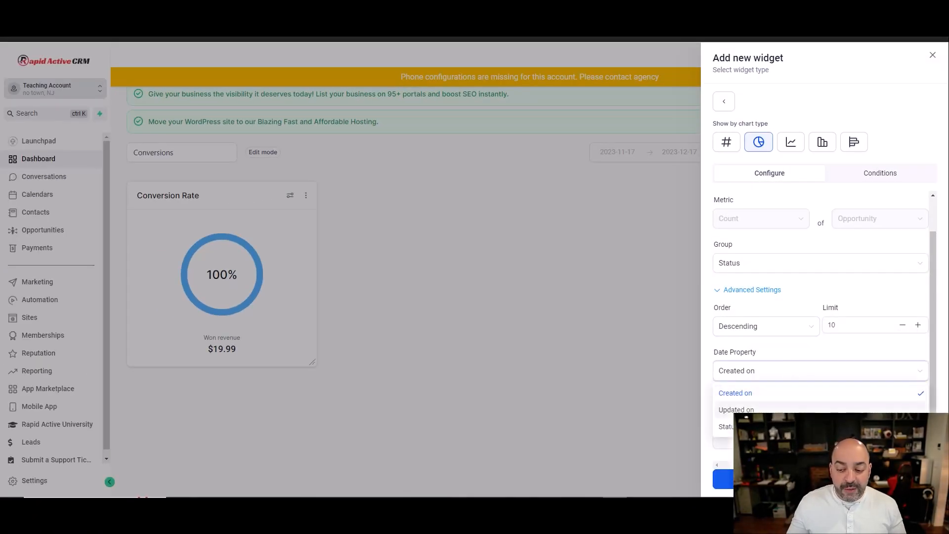
{"action": "left_click", "coordinate": [735, 409]}
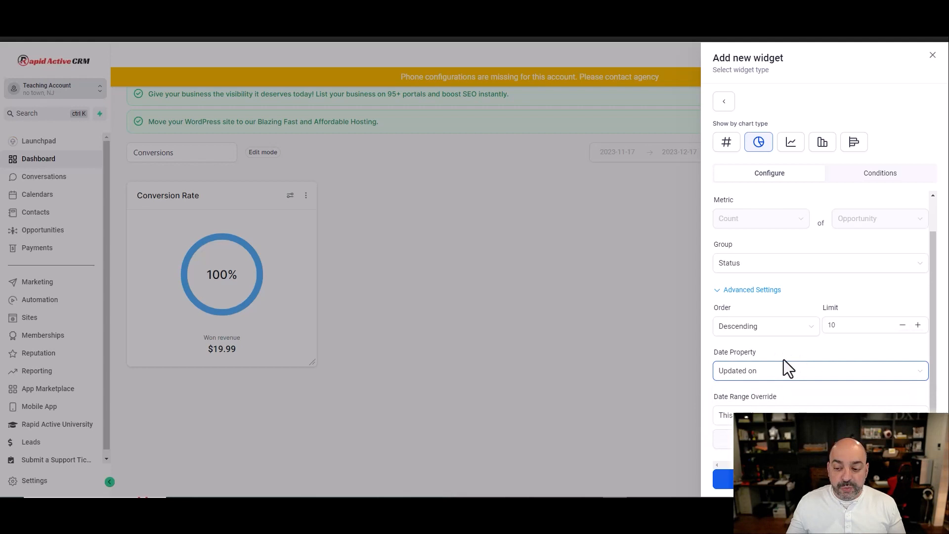
{"action": "mouse_move", "coordinate": [792, 363]}
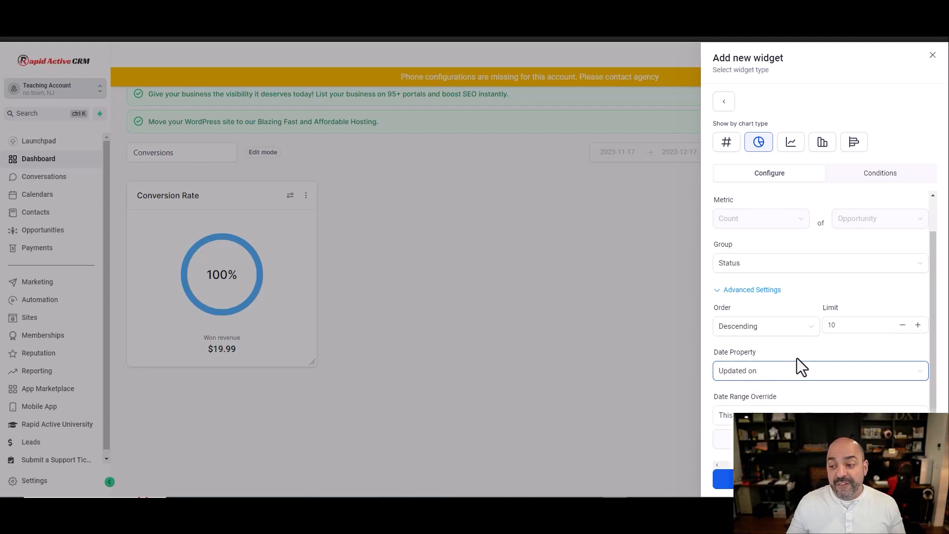
{"action": "mouse_move", "coordinate": [813, 203]}
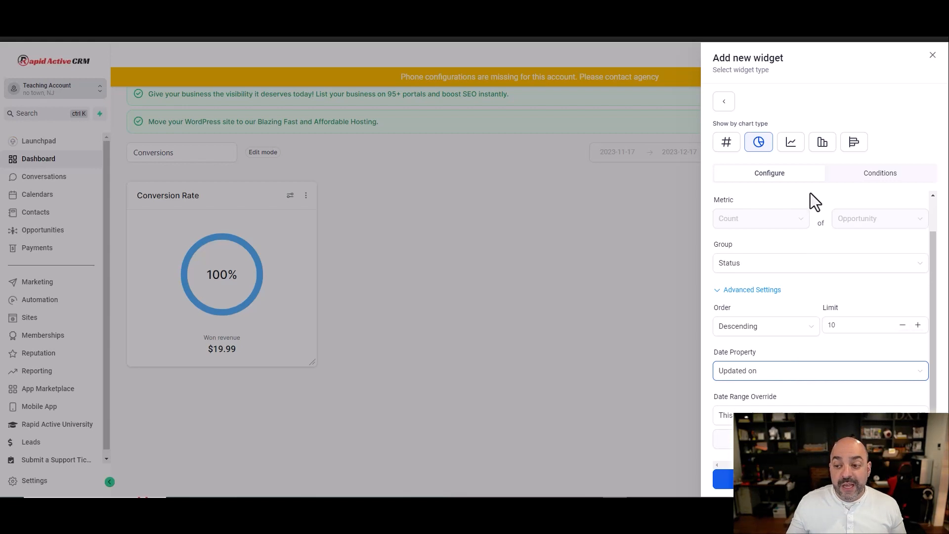
Filter to Status Is Open plus a Lead value of 100, then add the widget
{"action": "left_click", "coordinate": [880, 172]}
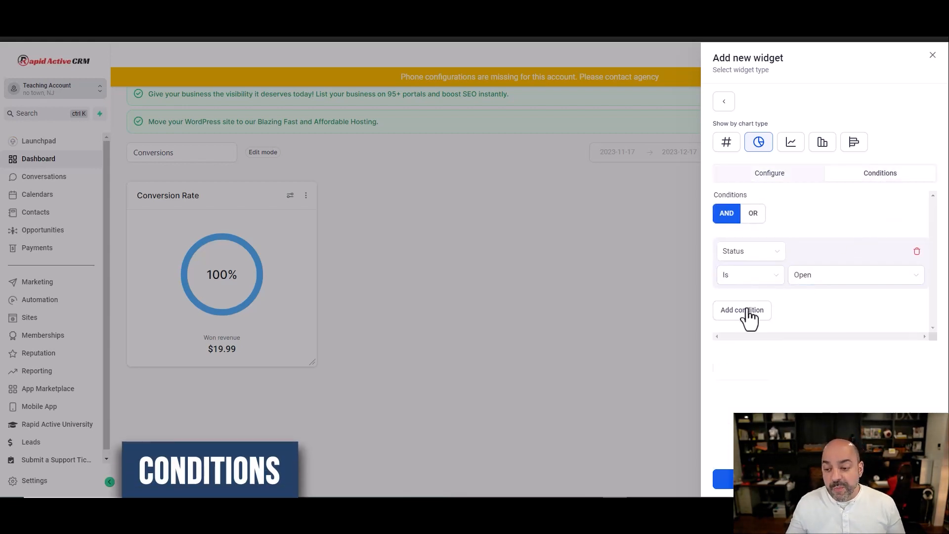
{"action": "left_click", "coordinate": [742, 309]}
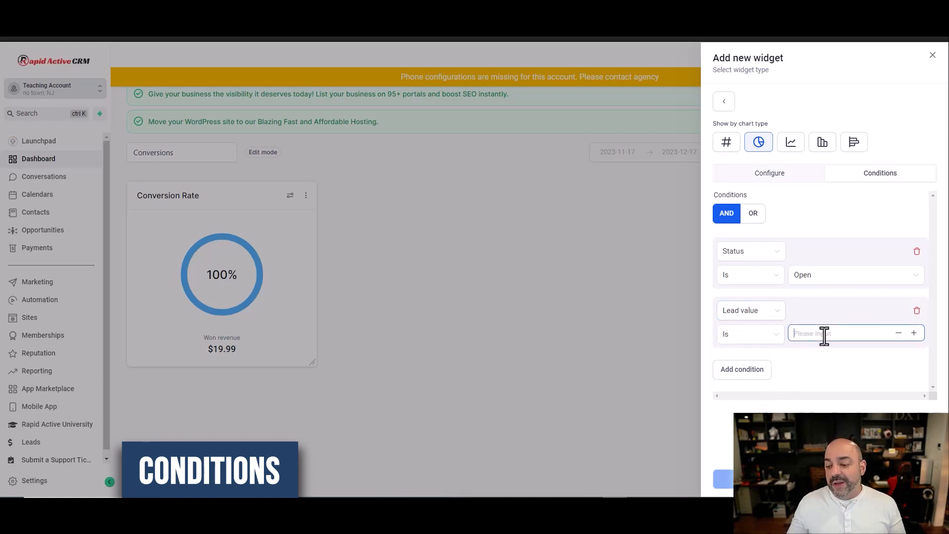
{"action": "type", "text": "100"}
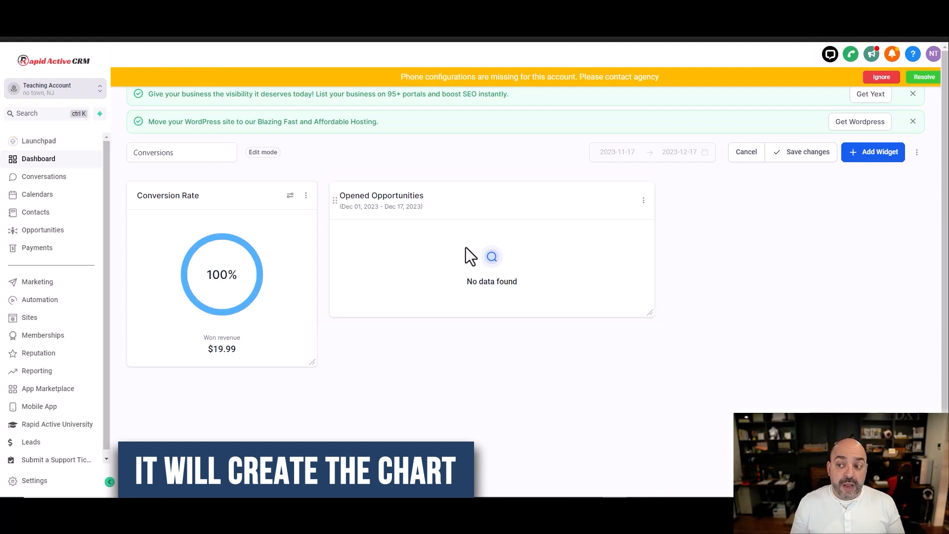
{"action": "mouse_move", "coordinate": [793, 174]}
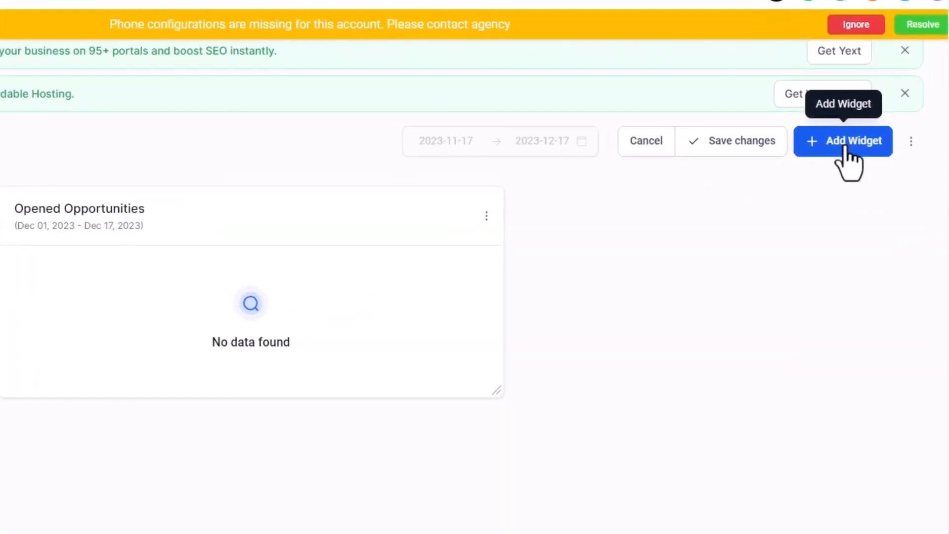
Choose a Contacts Count widget and expand its Advanced Settings date options
{"action": "left_click", "coordinate": [842, 140]}
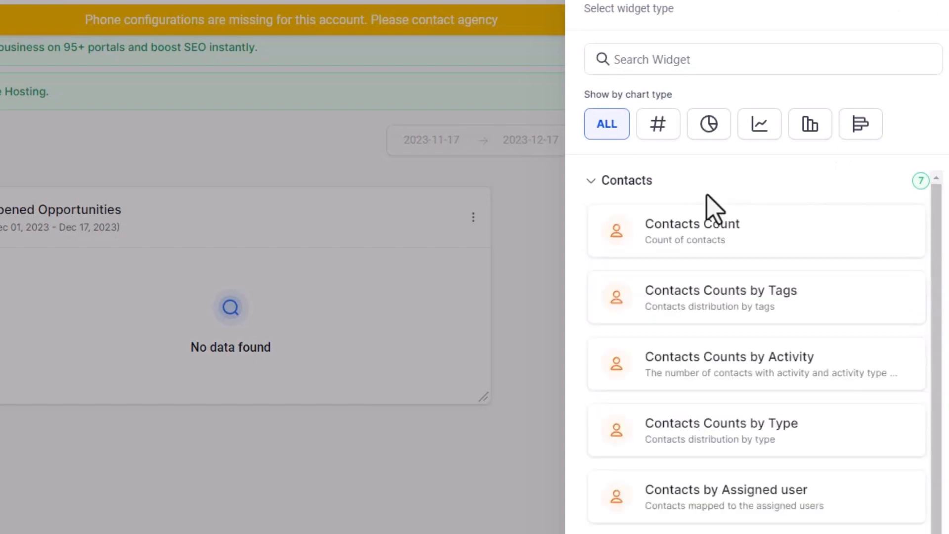
{"action": "left_click", "coordinate": [692, 231]}
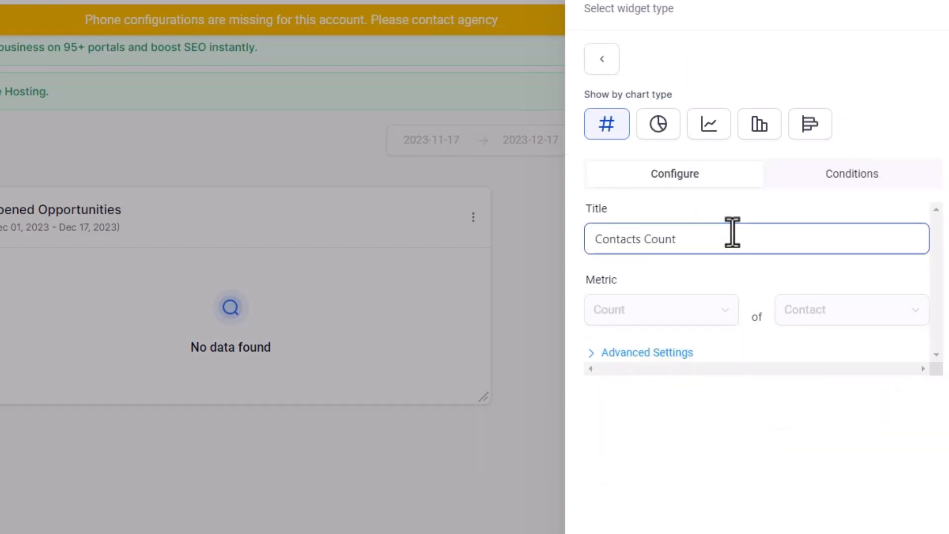
{"action": "left_click", "coordinate": [646, 352]}
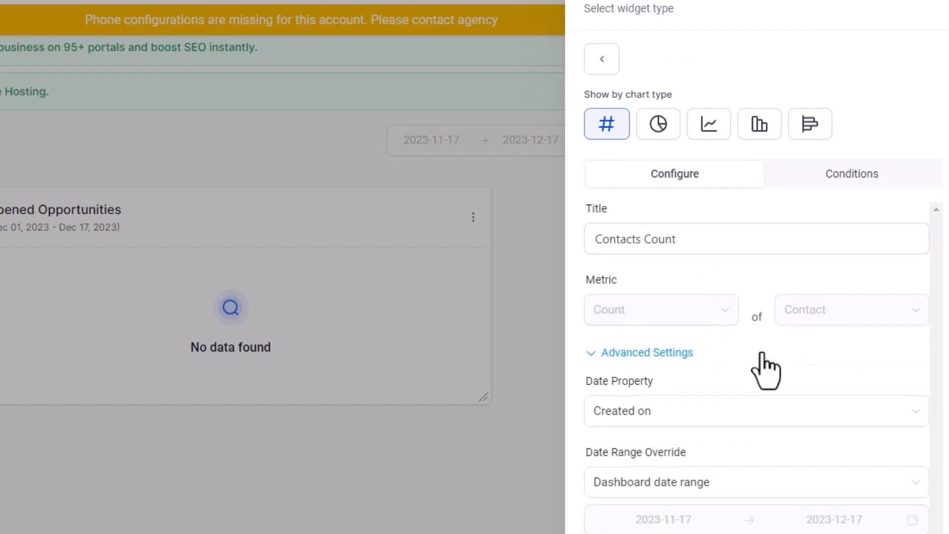
{"action": "mouse_move", "coordinate": [851, 174]}
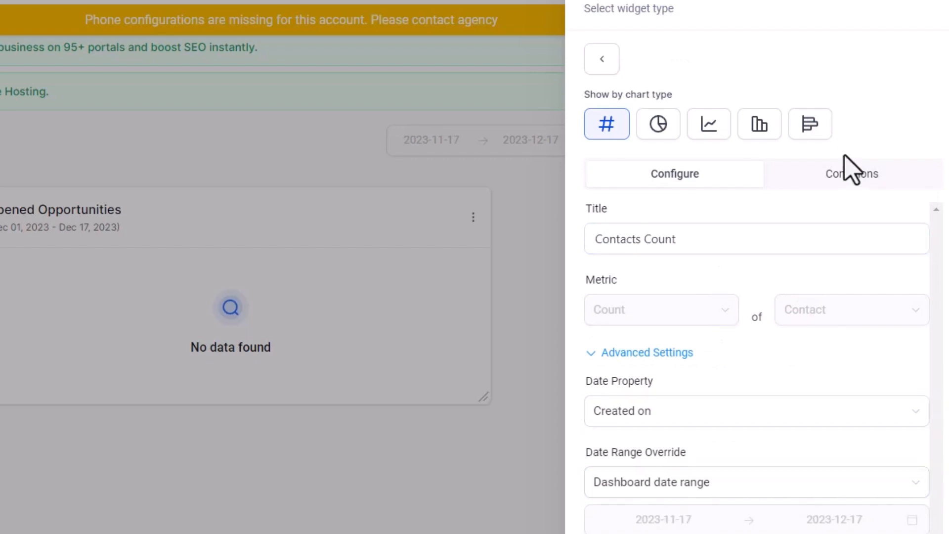
Give Contacts Count a Tags Is not condition and add it to the dashboard
{"action": "left_click", "coordinate": [851, 174]}
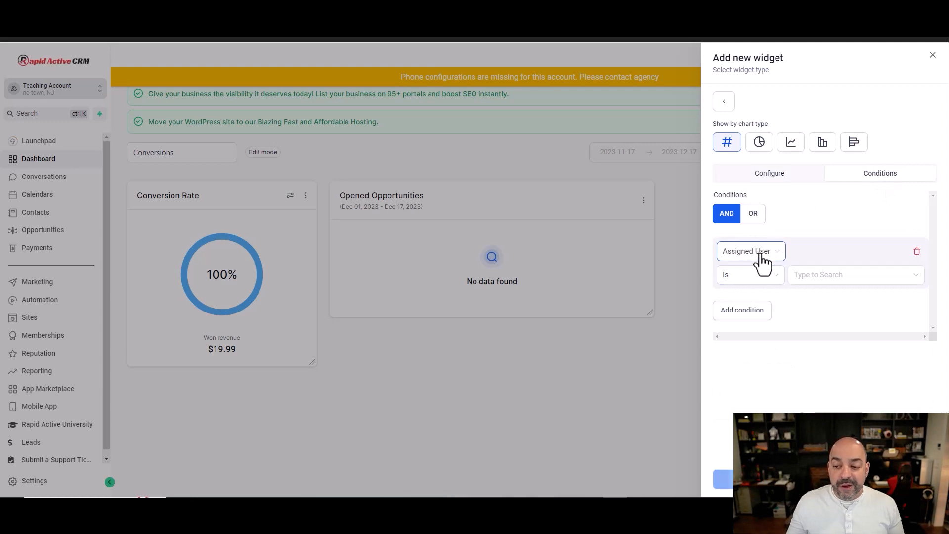
{"action": "left_click", "coordinate": [750, 250]}
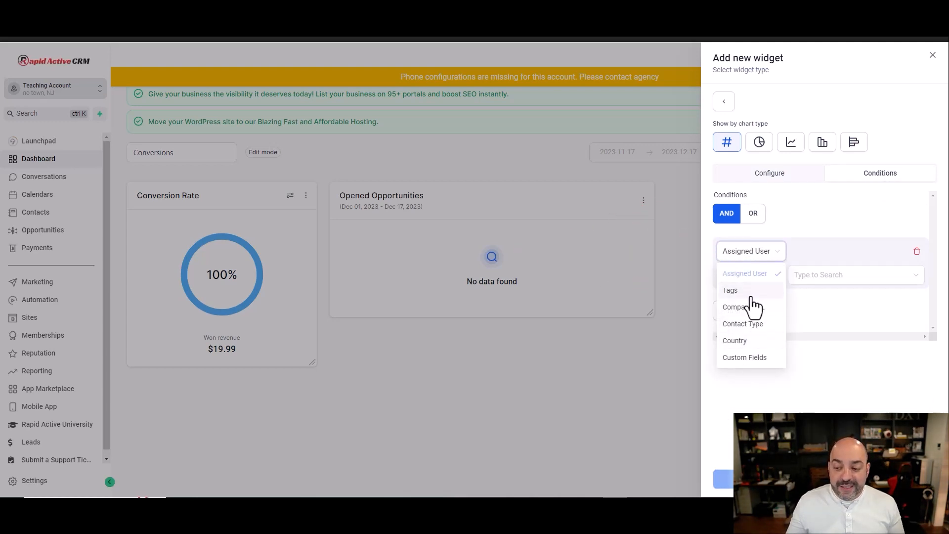
{"action": "left_click", "coordinate": [729, 289]}
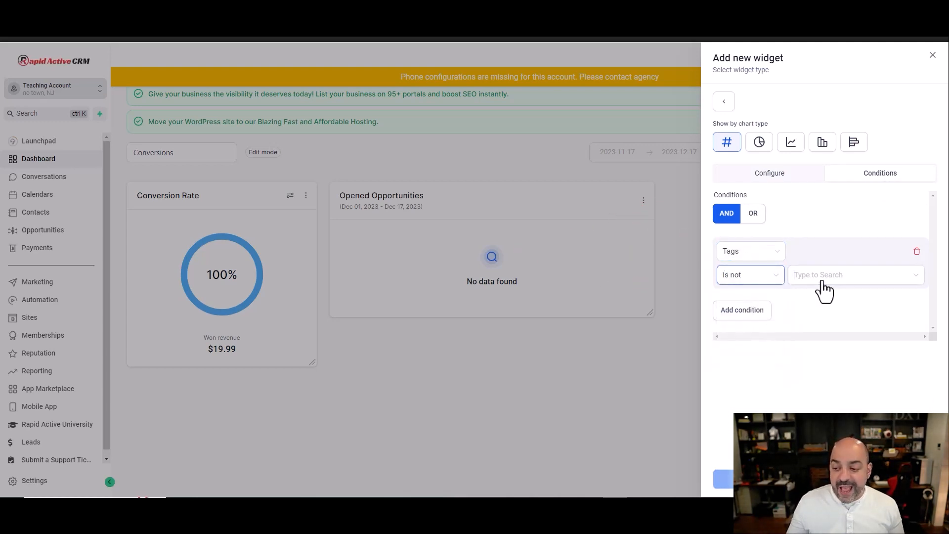
{"action": "left_click", "coordinate": [853, 274]}
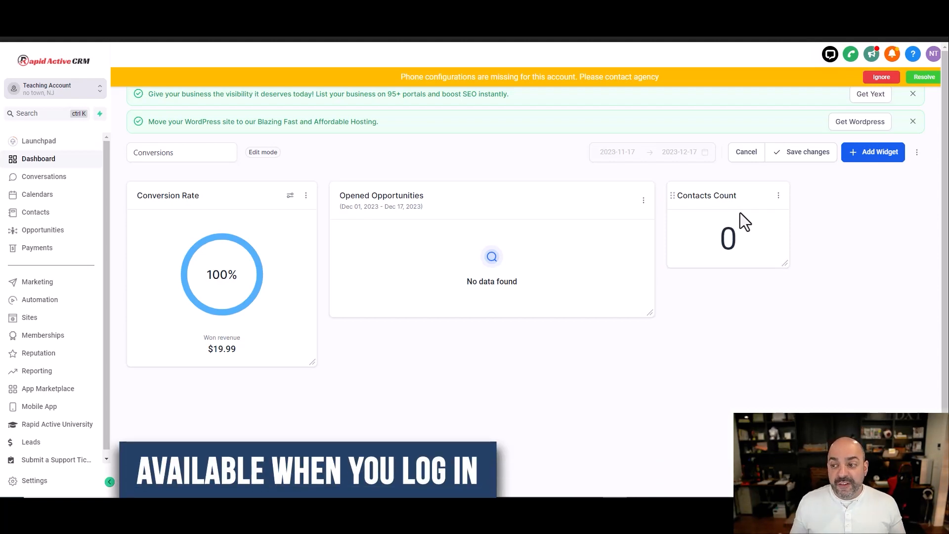
{"action": "mouse_move", "coordinate": [862, 197]}
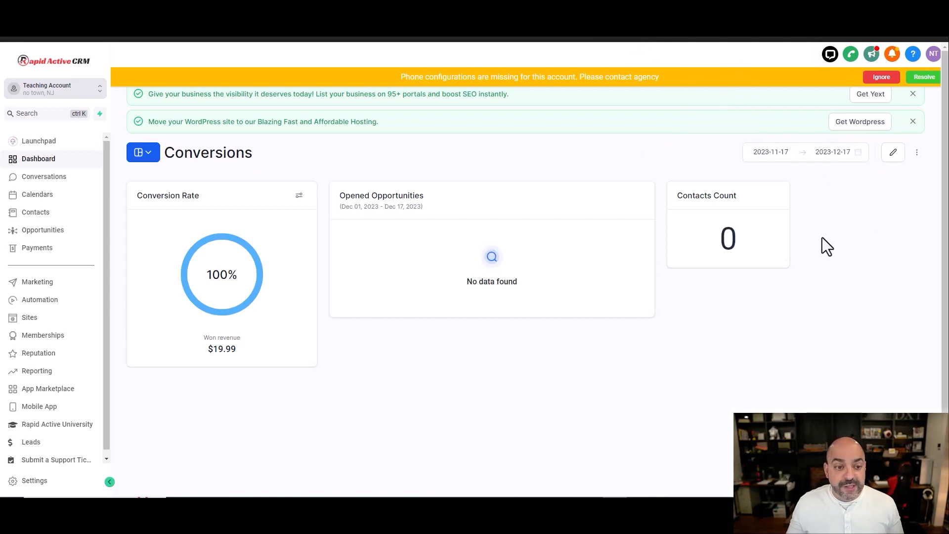
Save Conversions and switch to the Dashboard listed under Shared With Me
{"action": "left_click", "coordinate": [143, 152]}
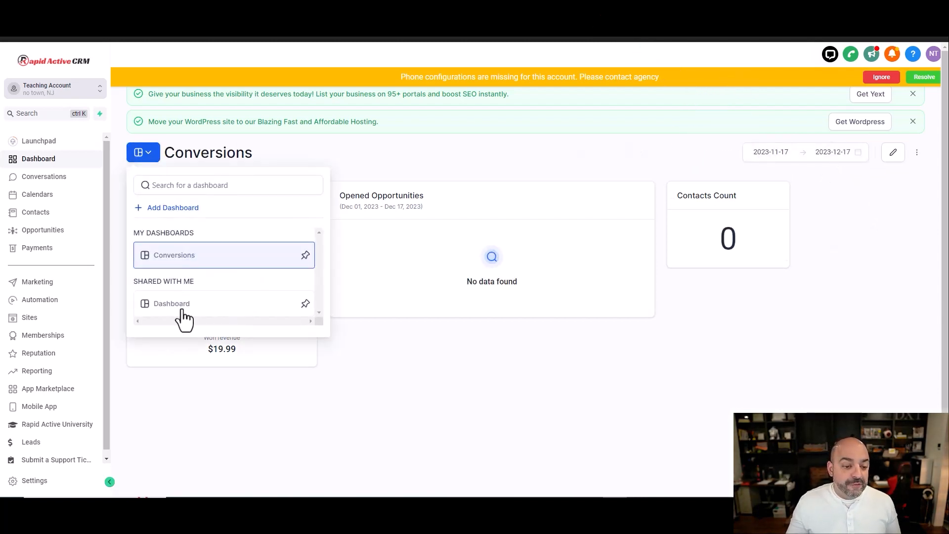
{"action": "left_click", "coordinate": [171, 304]}
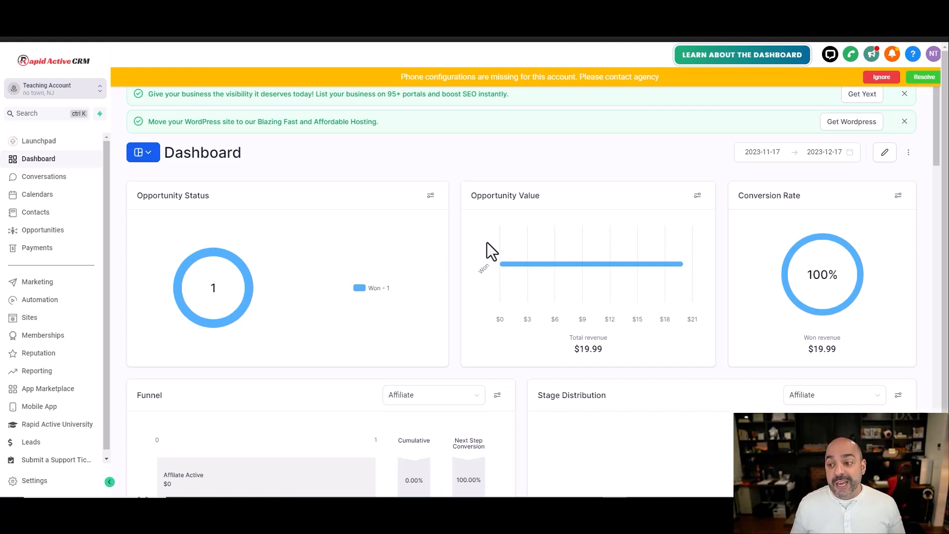
{"action": "mouse_move", "coordinate": [891, 164]}
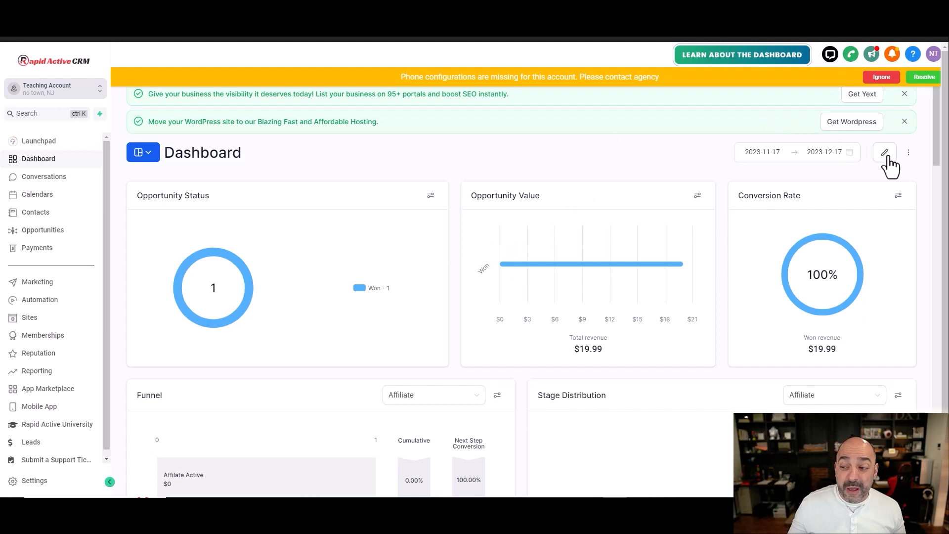
Edit the shared Dashboard and expand the General widget category in Add new widget
{"action": "left_click", "coordinate": [883, 152]}
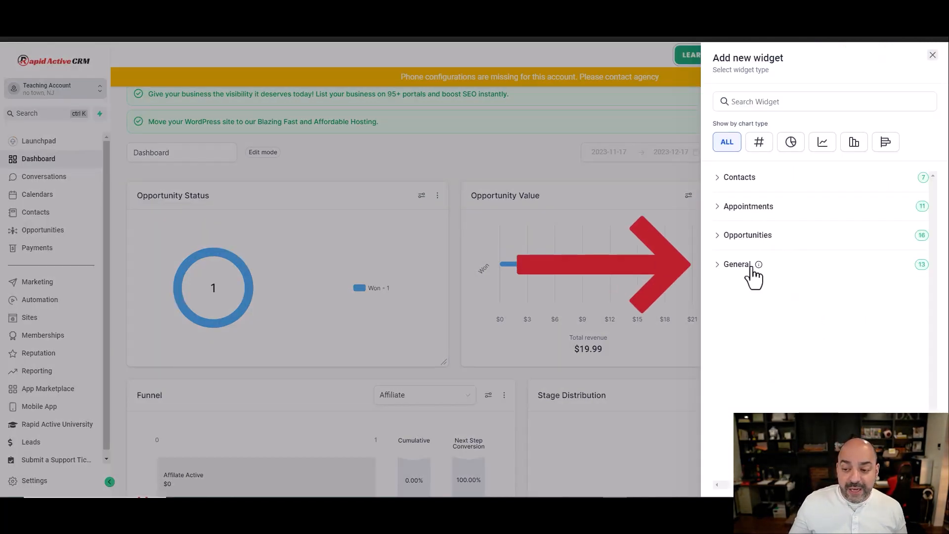
{"action": "left_click", "coordinate": [735, 264]}
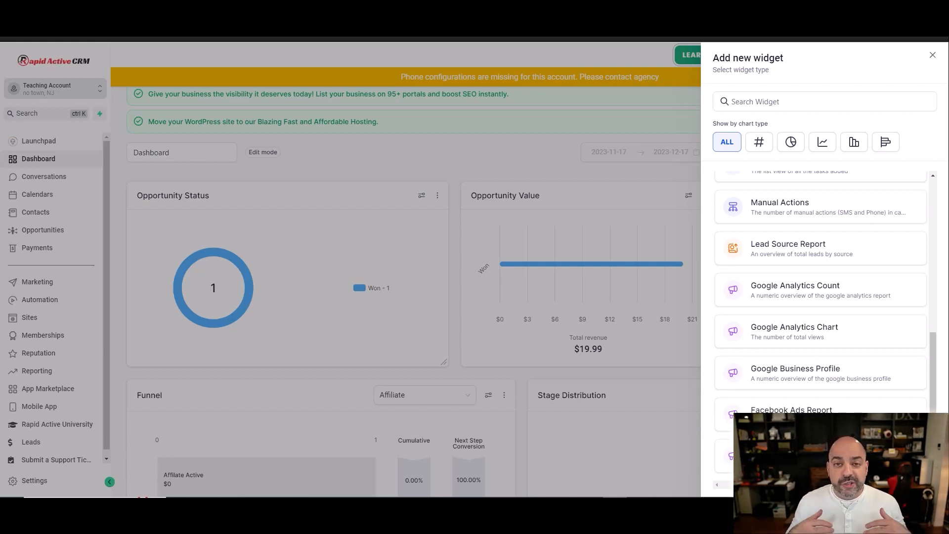
{"action": "mouse_move", "coordinate": [874, 346]}
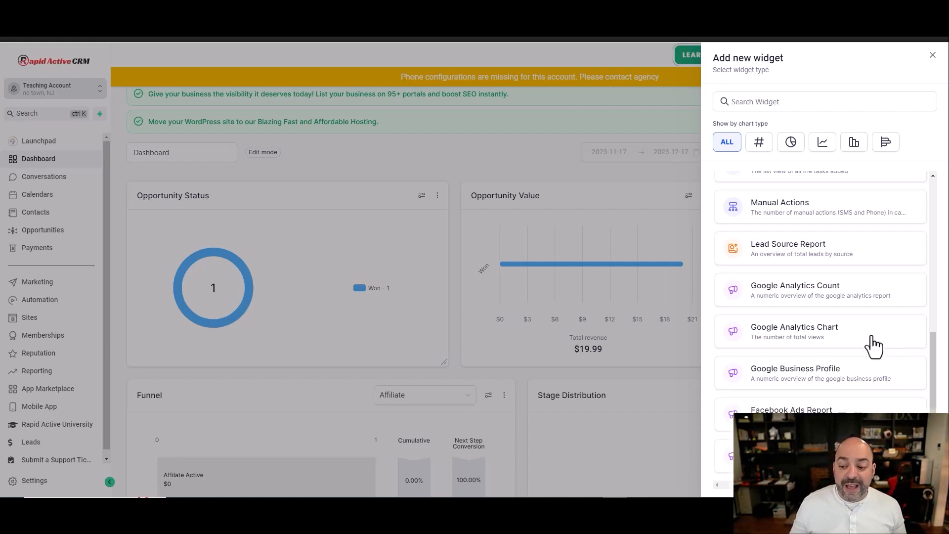